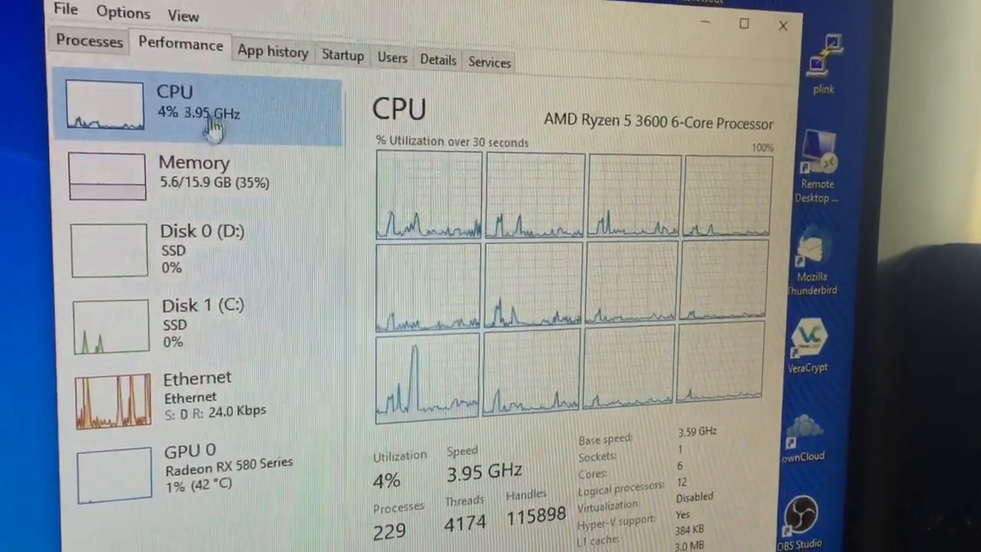
# Show Task Manager's Memory details, reporting 16.0 GB running at 2666 MHz
pyautogui.click(193, 172)
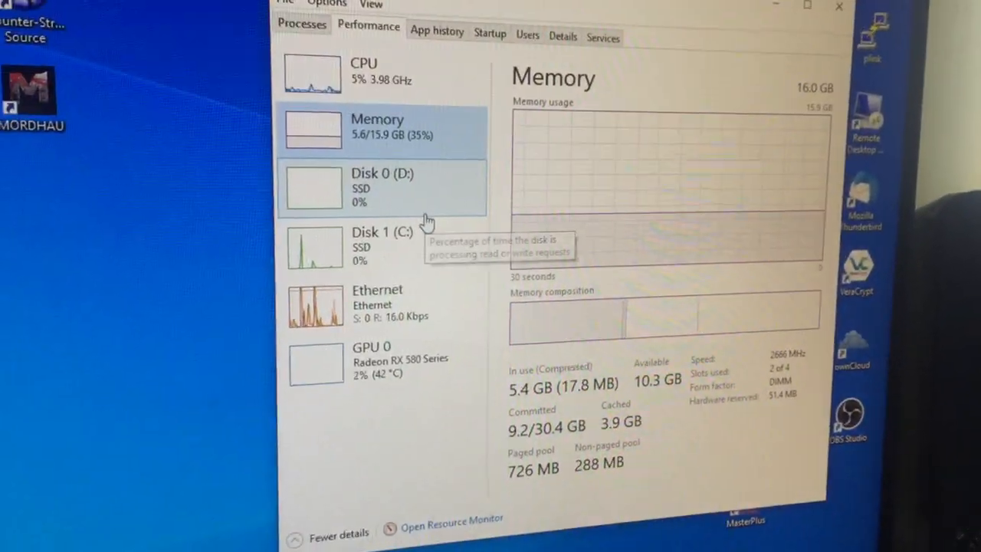
pyautogui.click(838, 6)
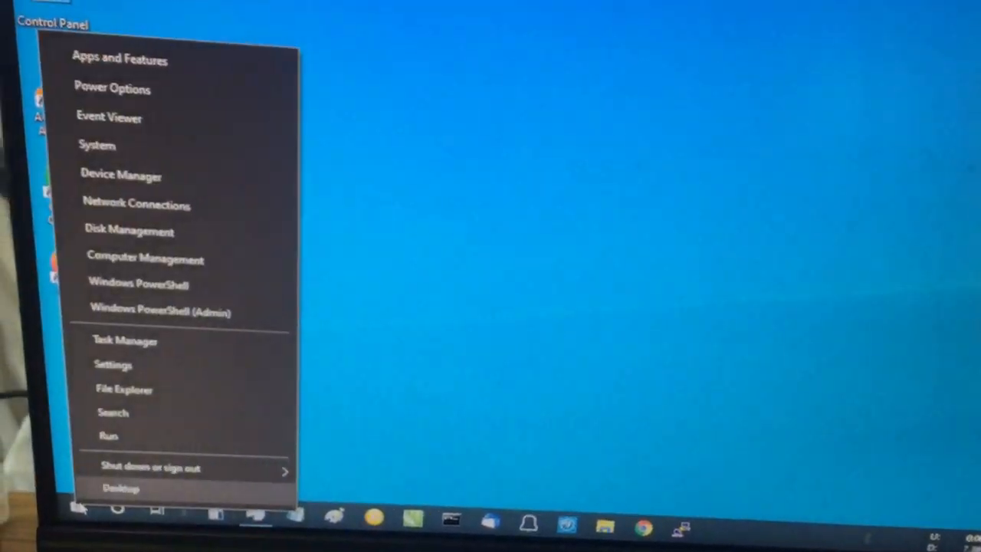
# Restart Windows from the power-user menu to boot into the Gigabyte BIOS
pyautogui.click(125, 340)
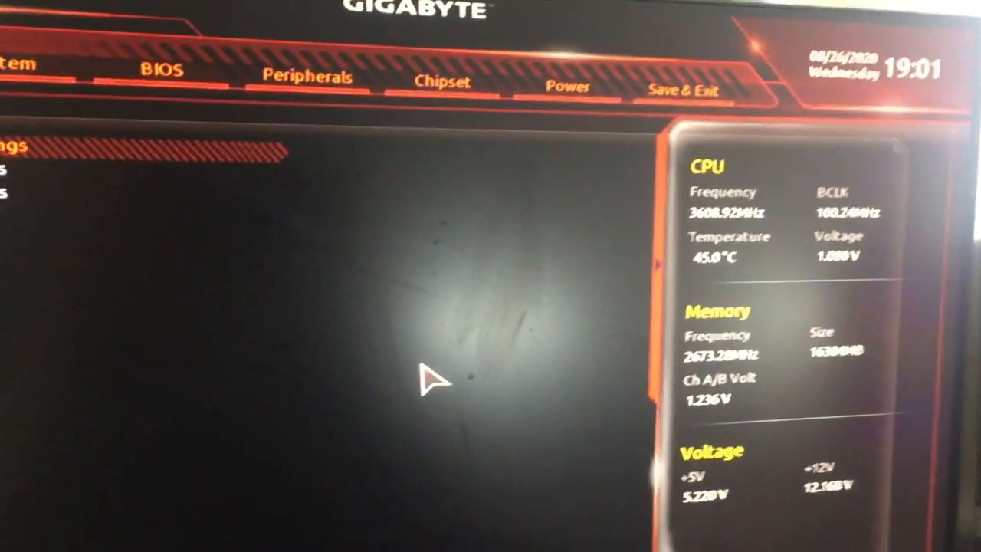
# Go from System to the M.I.T. memory page, showing X.M.P. Disabled at 2667MHz
pyautogui.click(207, 61)
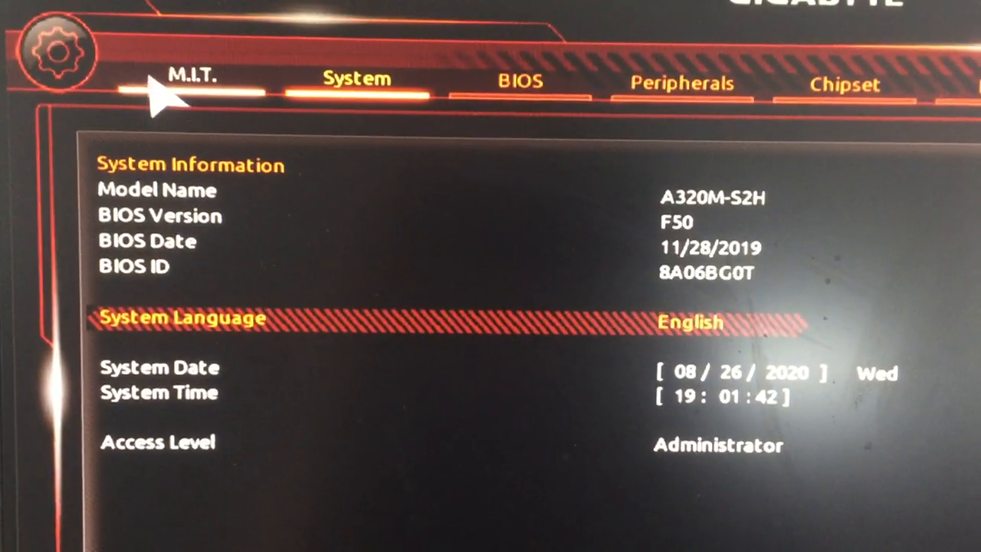
pyautogui.click(192, 77)
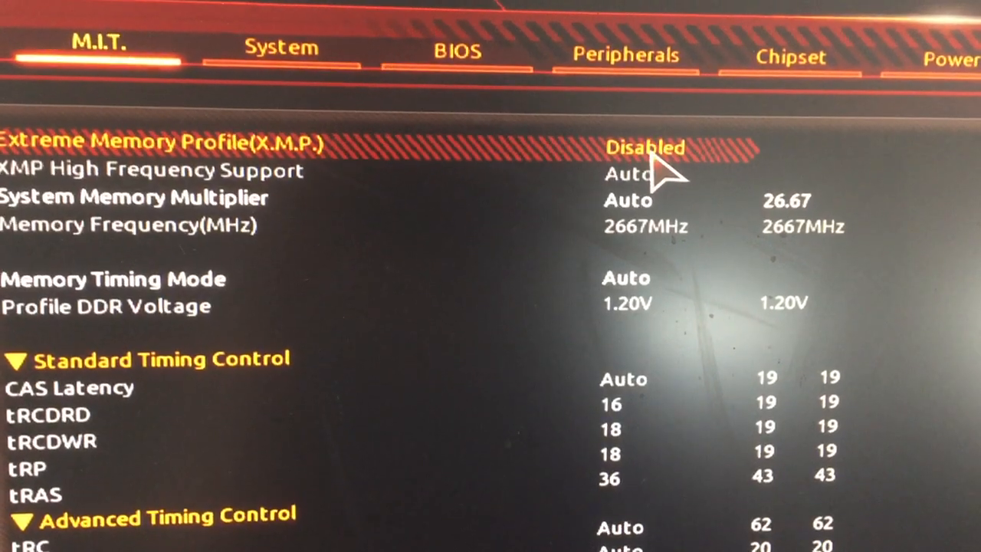
# Set X.M.P. to Profile1 (3200MHz, 1.35V), then save and exit setup with reset
pyautogui.click(644, 147)
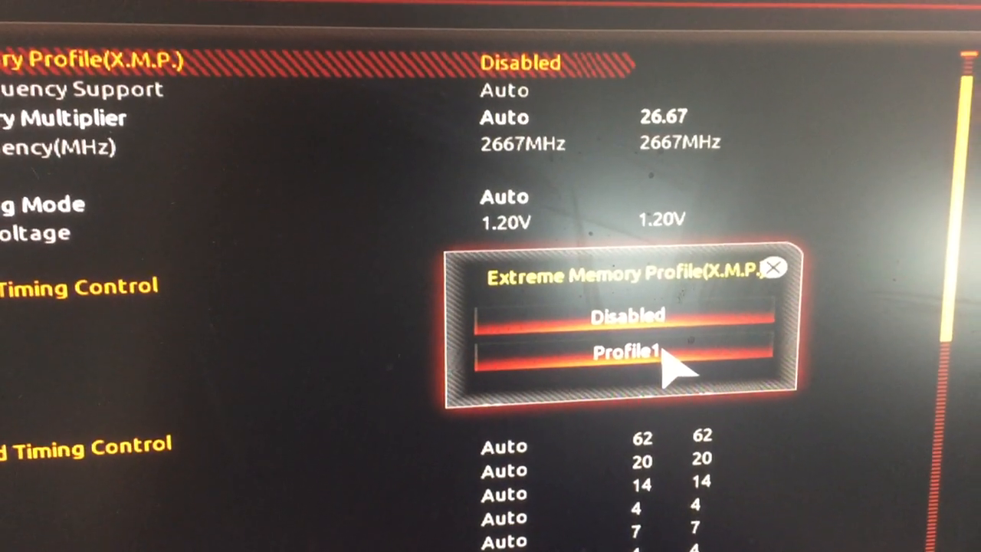
pyautogui.click(625, 352)
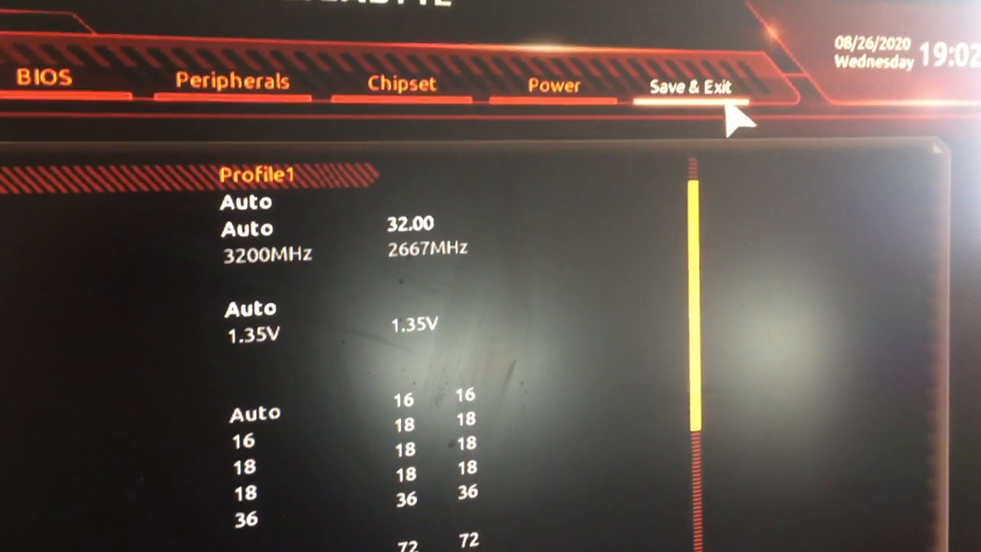
pyautogui.click(690, 87)
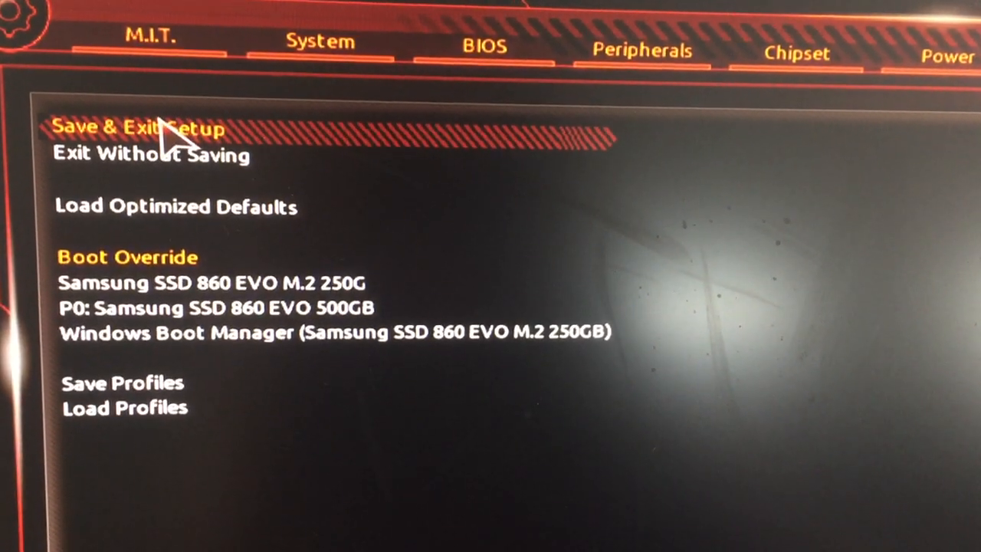
pyautogui.click(141, 127)
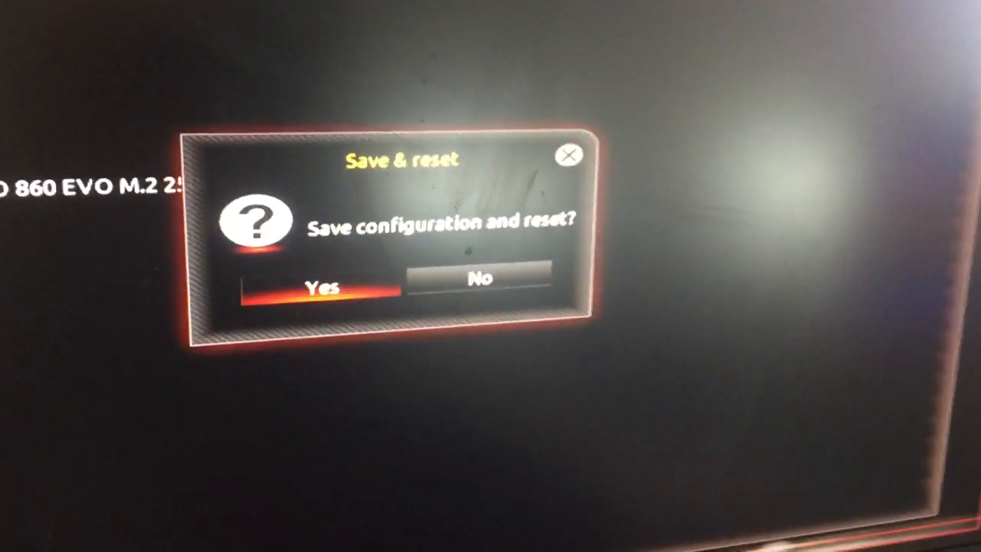
pyautogui.click(318, 282)
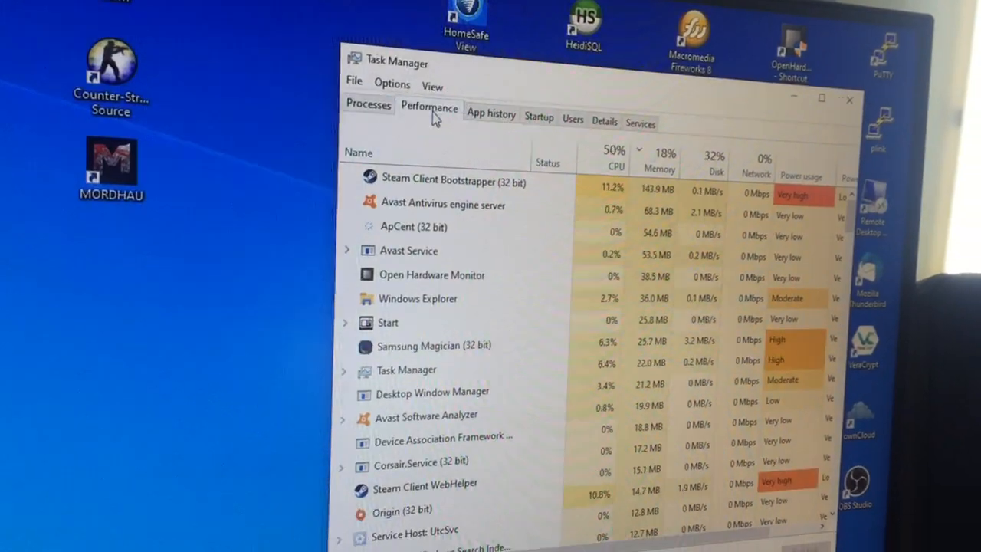
# Check Task Manager's Performance memory view, now showing 3200 MHz
pyautogui.click(429, 108)
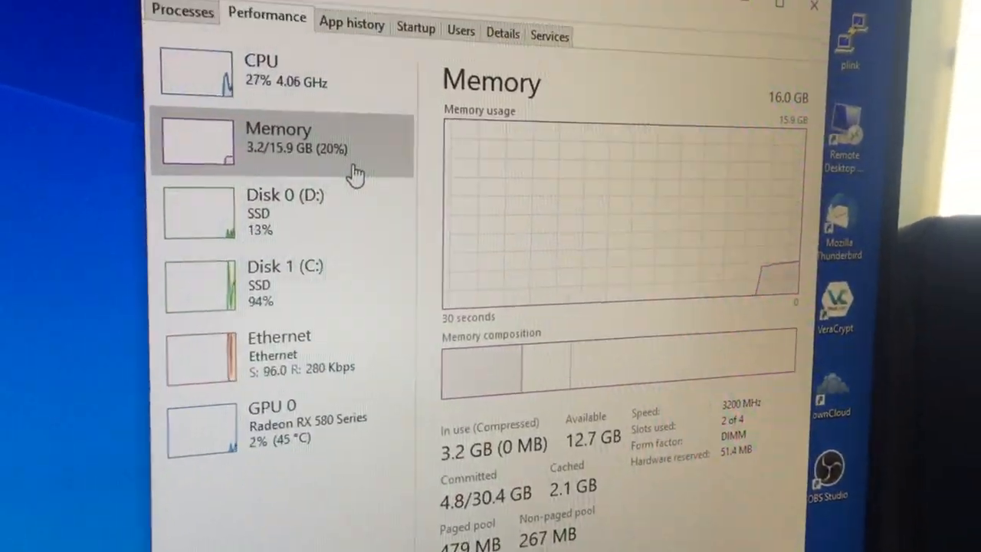